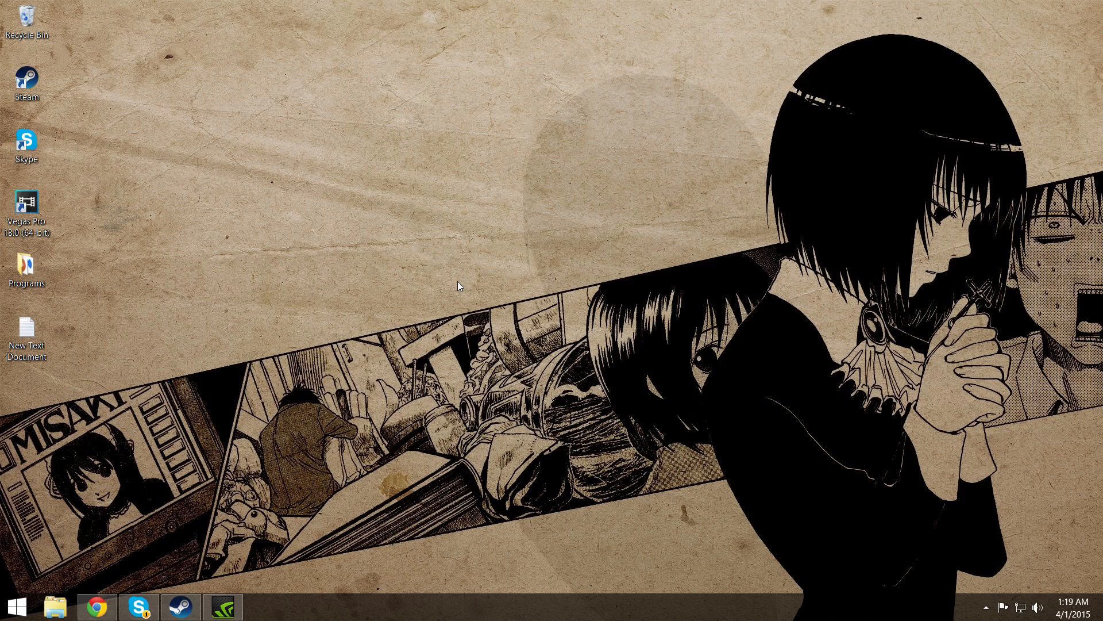
mouse_move(999, 543)
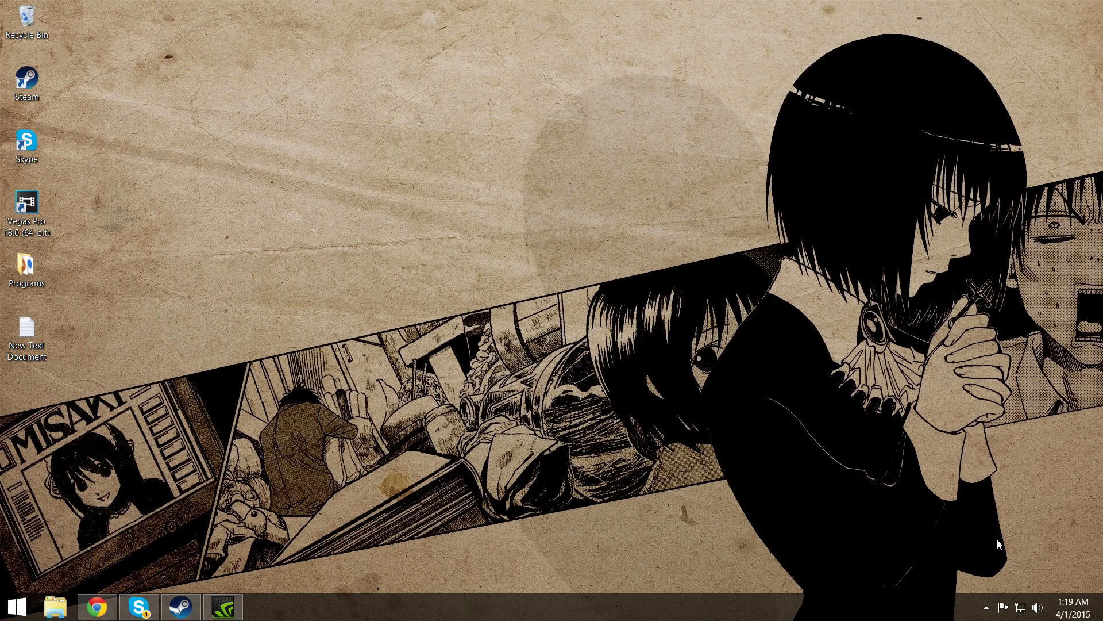
Show the recording devices from the speaker tray icon and select Stereo Mix
right_click(1051, 602)
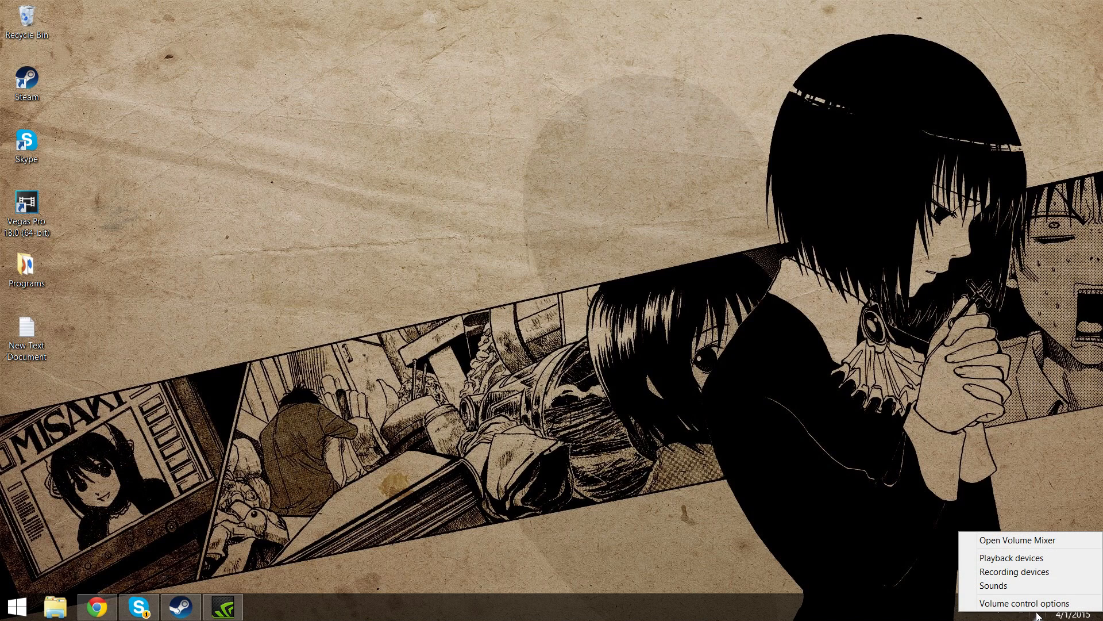
click(1020, 572)
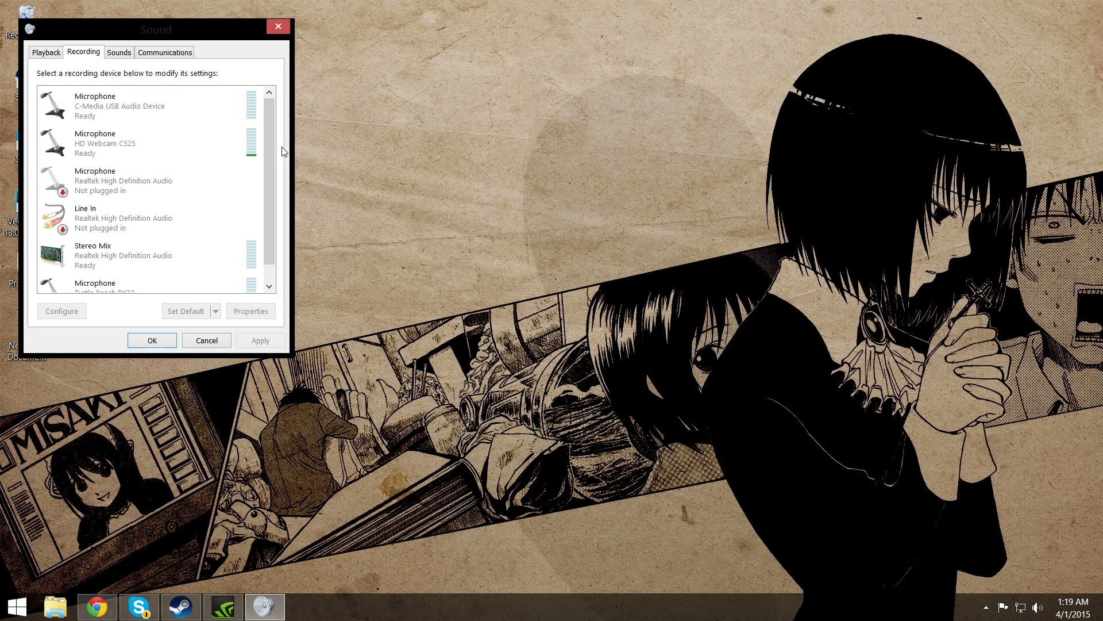
click(131, 256)
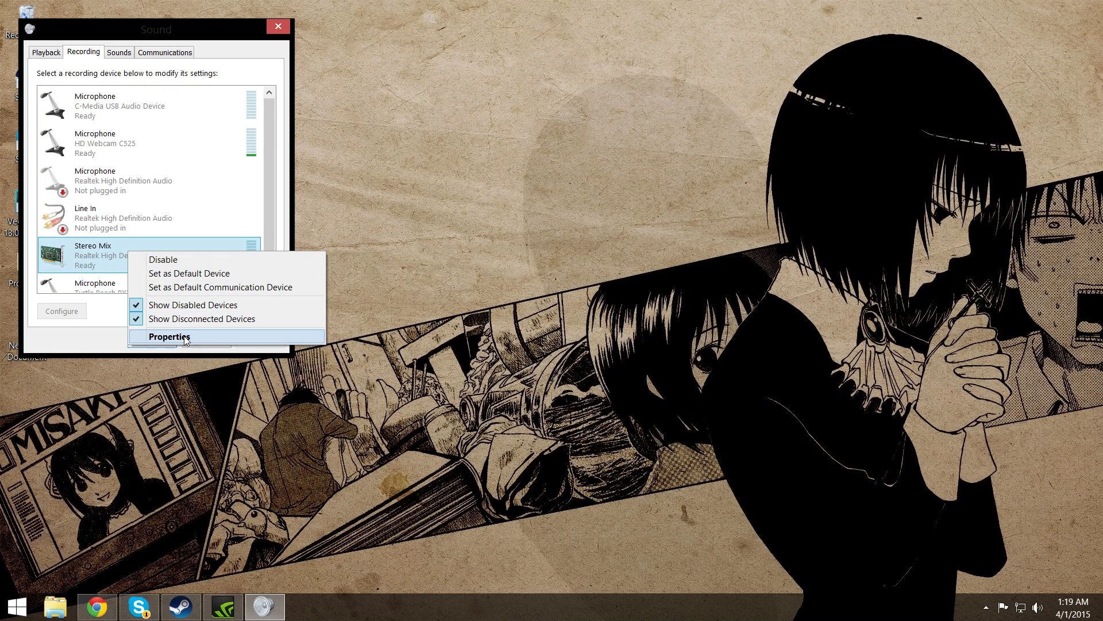
Open Stereo Mix properties on the Listen tab
click(170, 337)
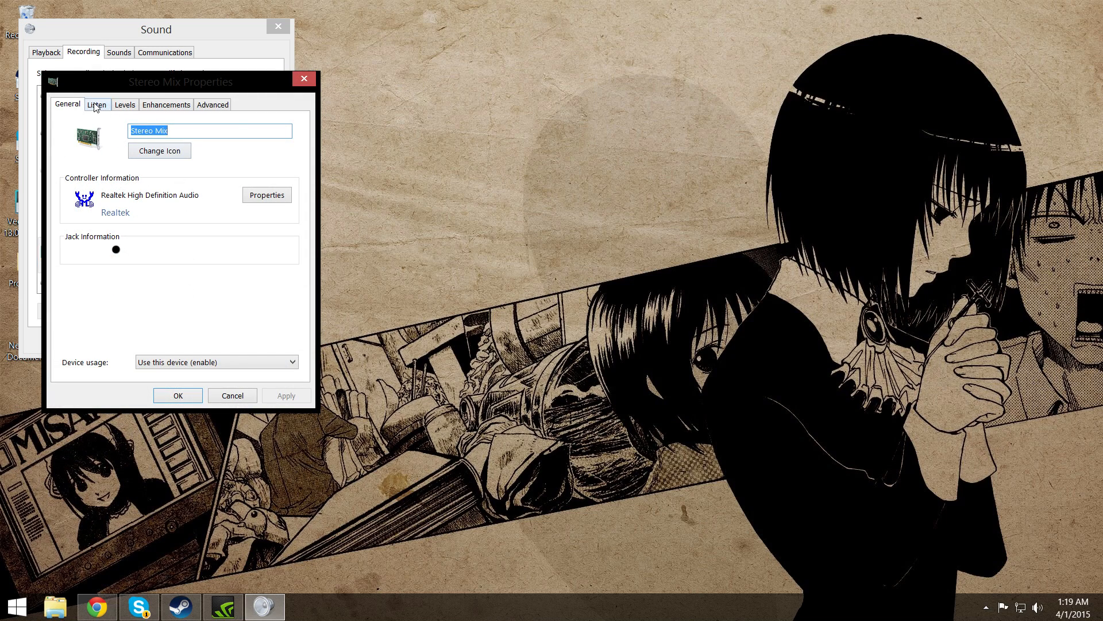
click(97, 104)
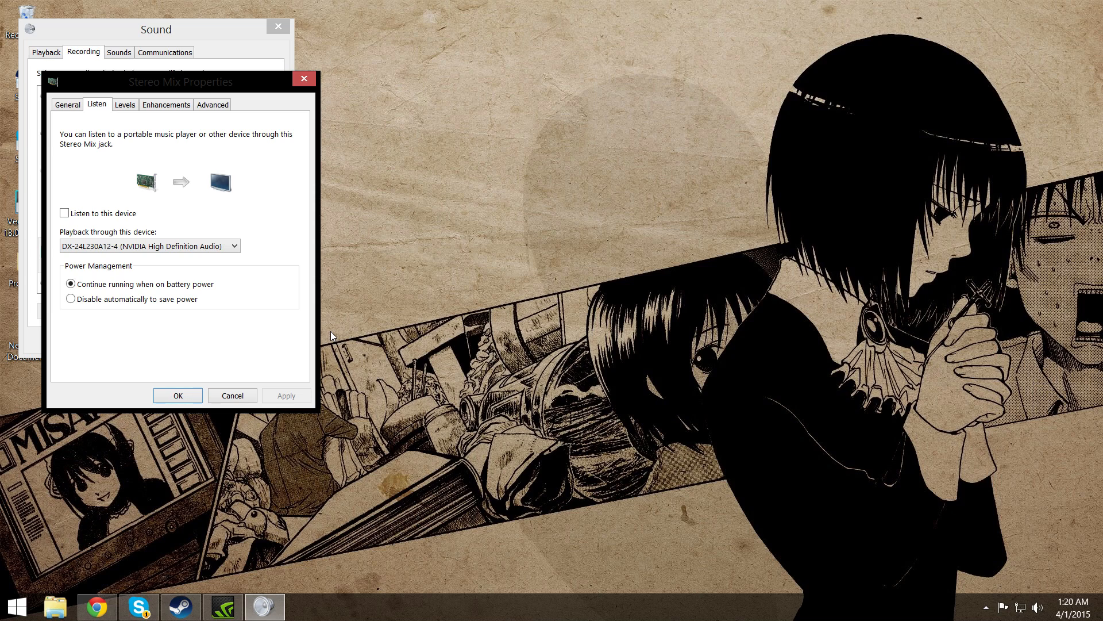
mouse_move(411, 351)
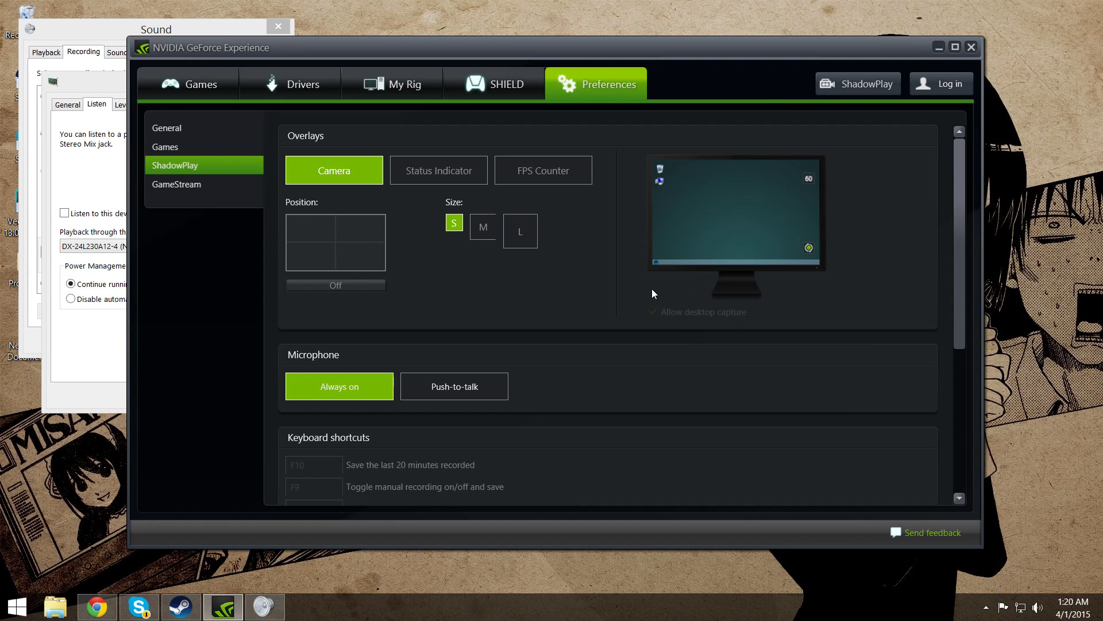
mouse_move(598, 296)
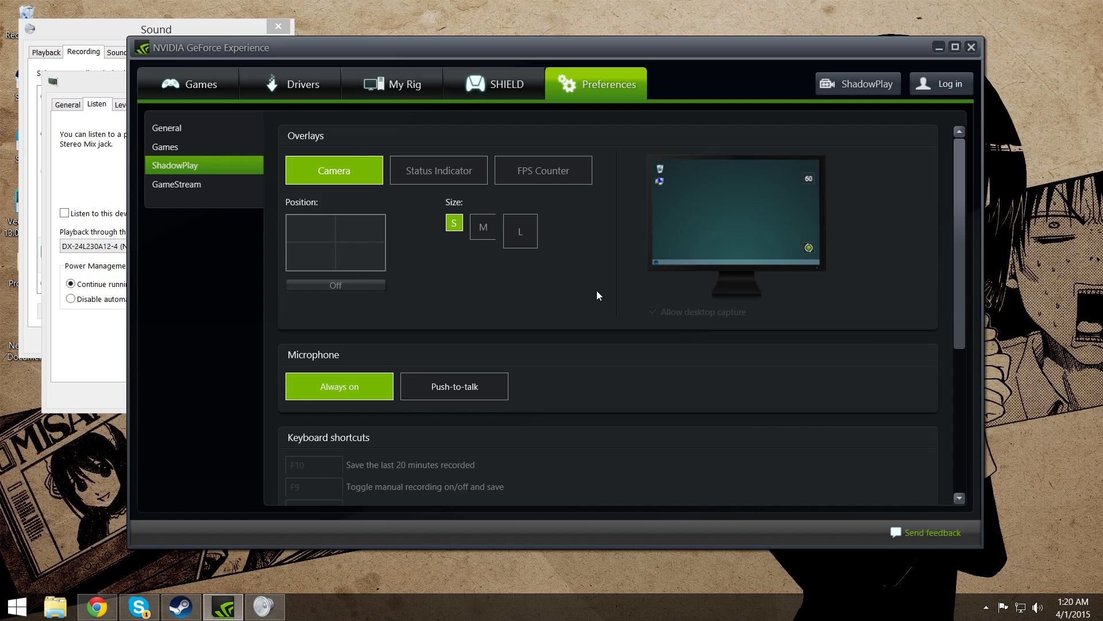
mouse_move(797, 41)
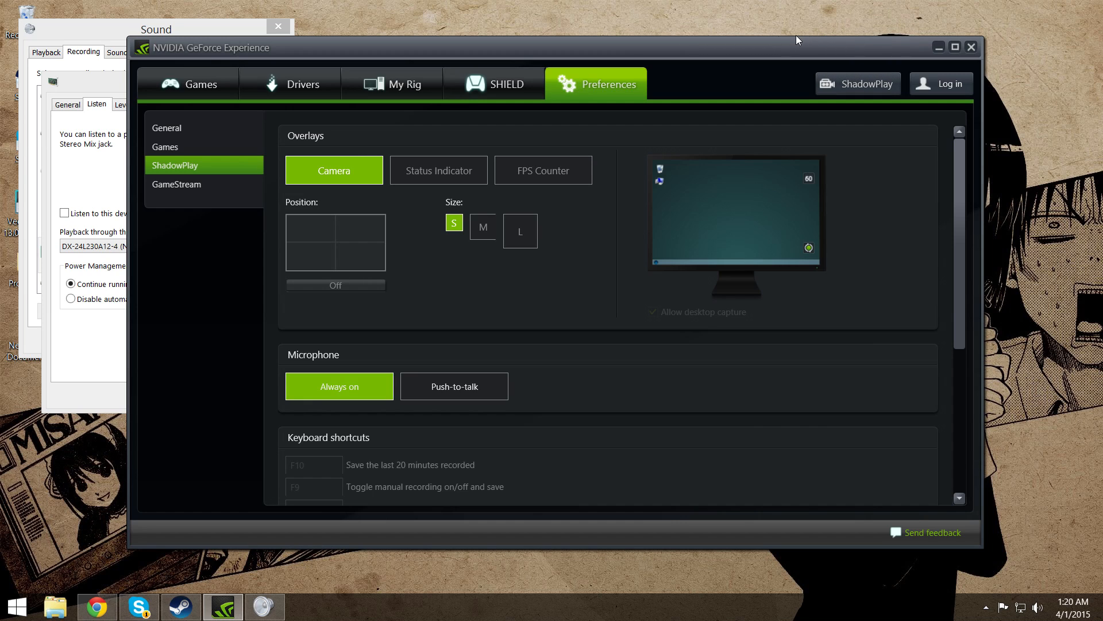
Minimize GeForce Experience and expand the hidden system tray icons
click(972, 48)
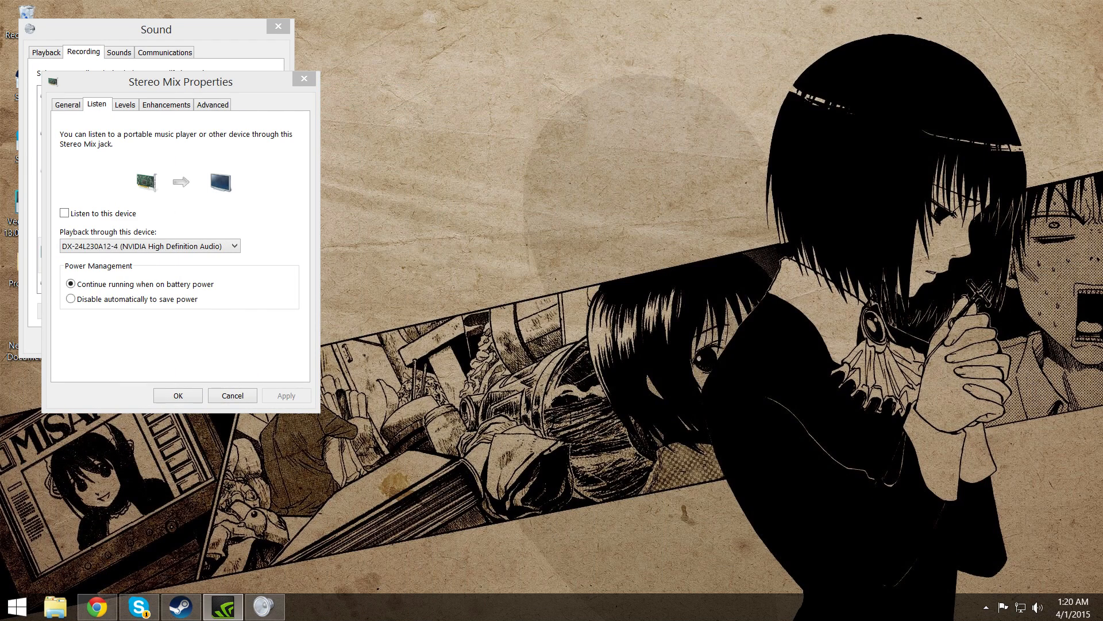
mouse_move(324, 224)
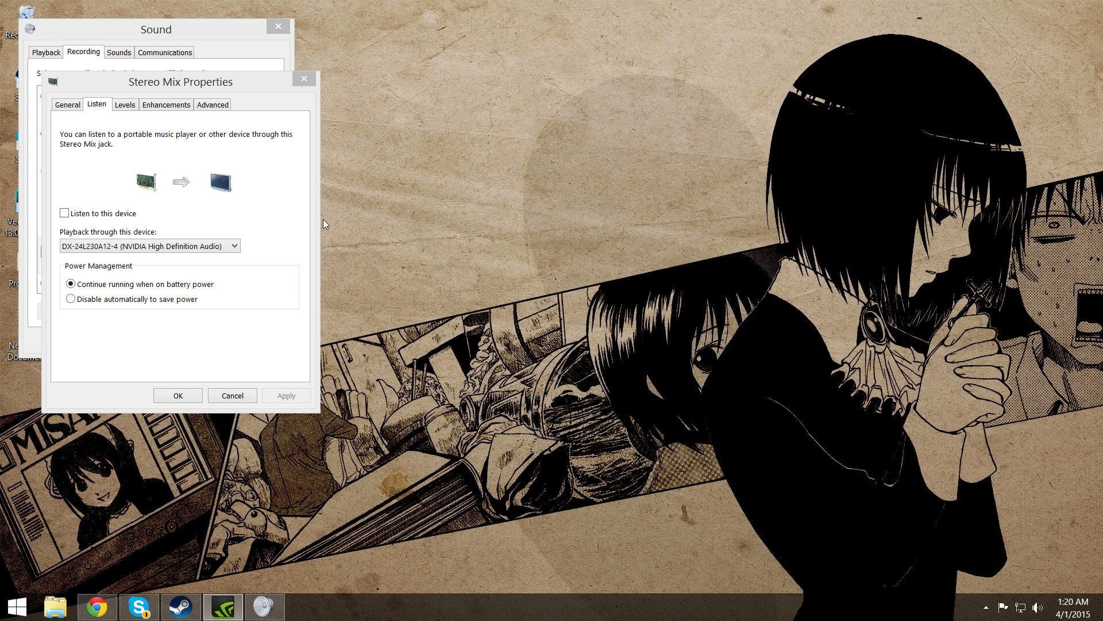
mouse_move(341, 258)
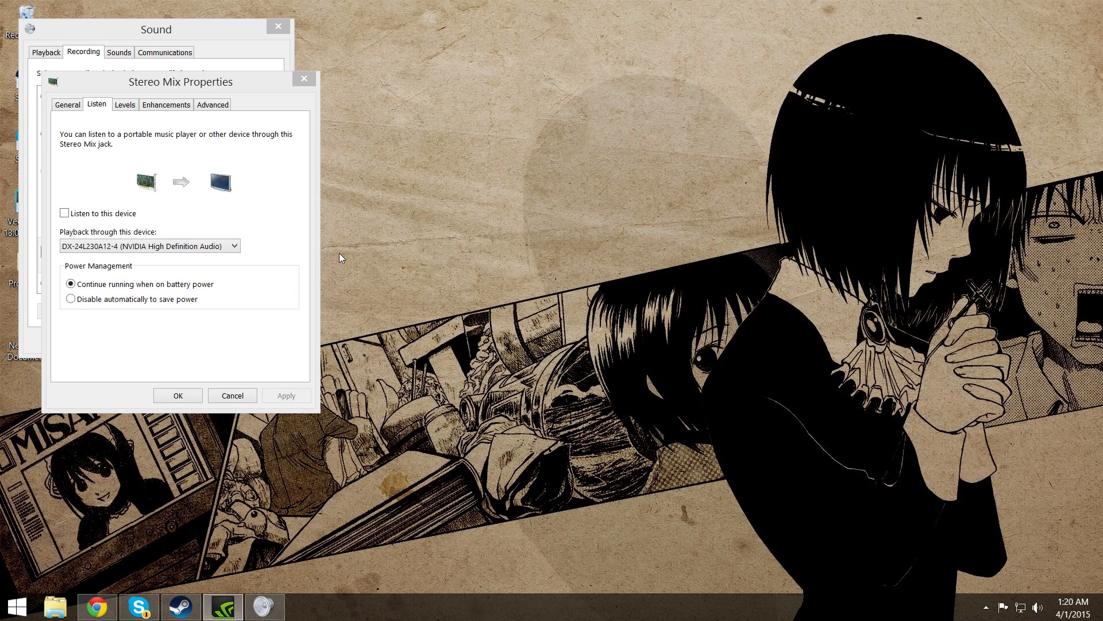
mouse_move(987, 612)
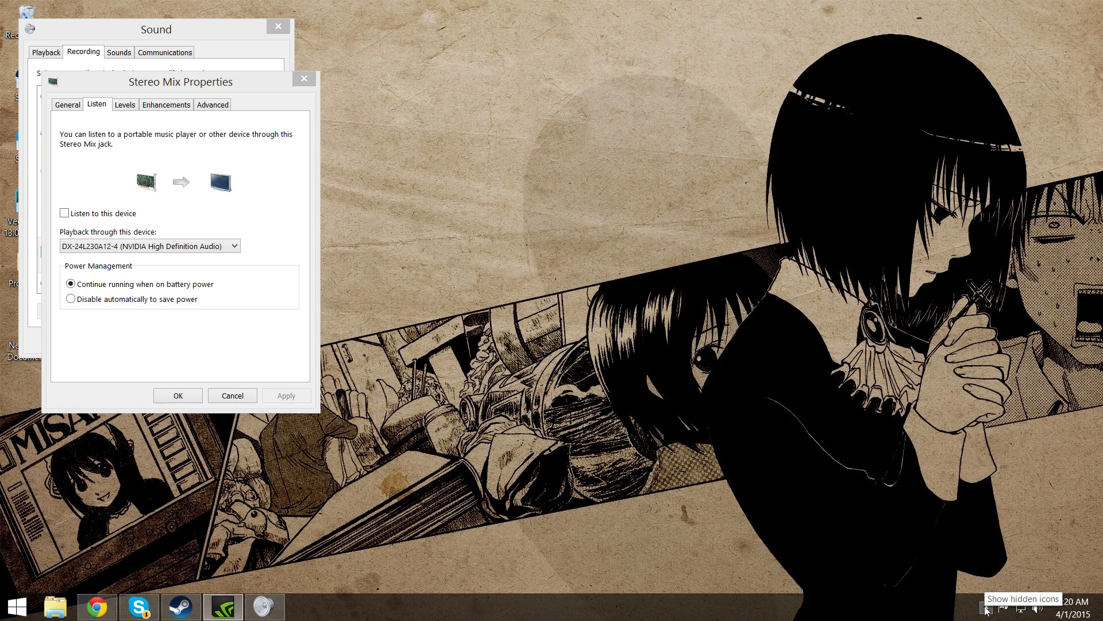
click(989, 610)
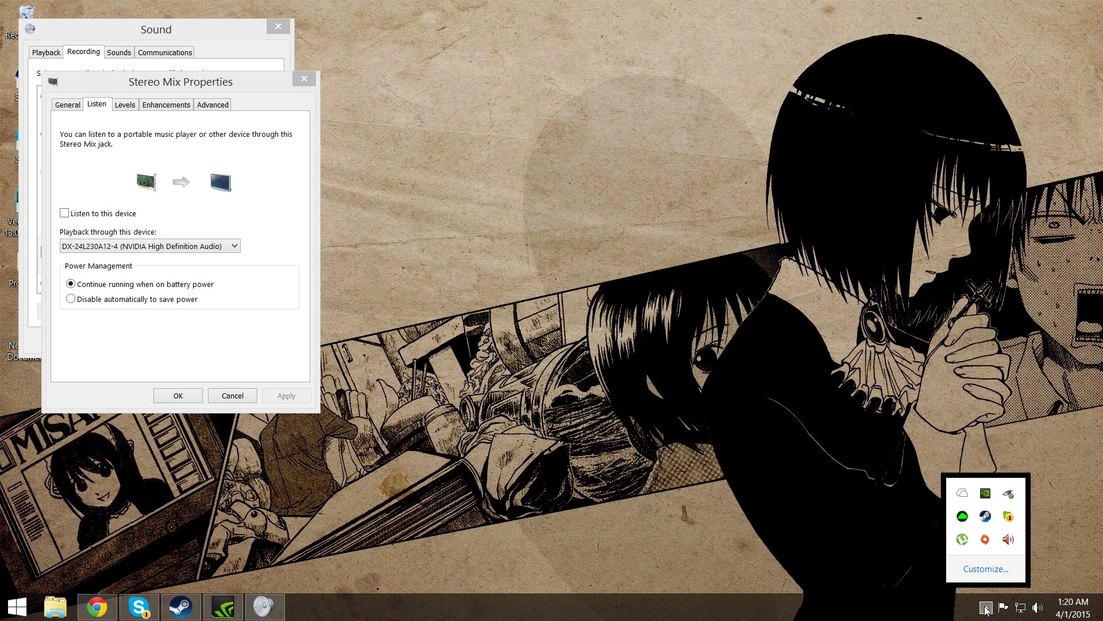
mouse_move(986, 538)
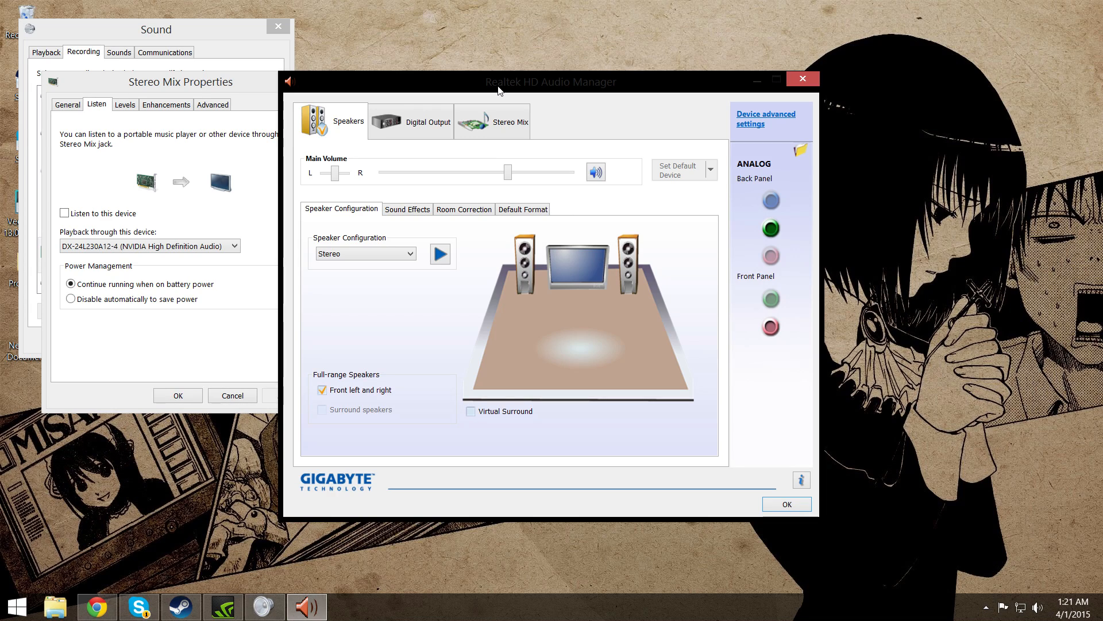
mouse_move(524, 86)
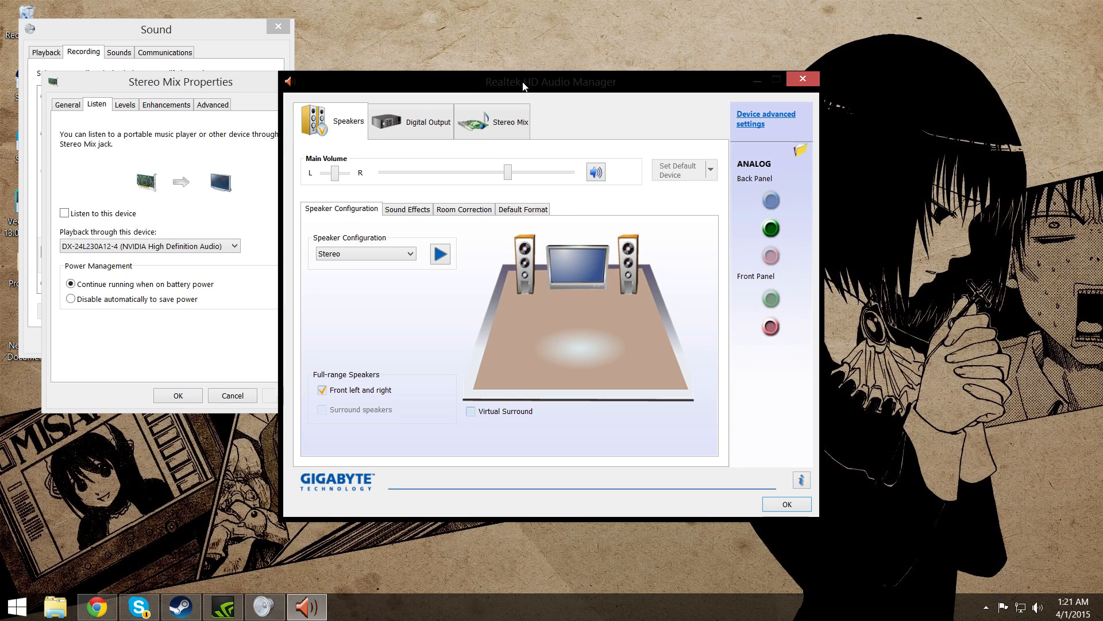
mouse_move(685, 79)
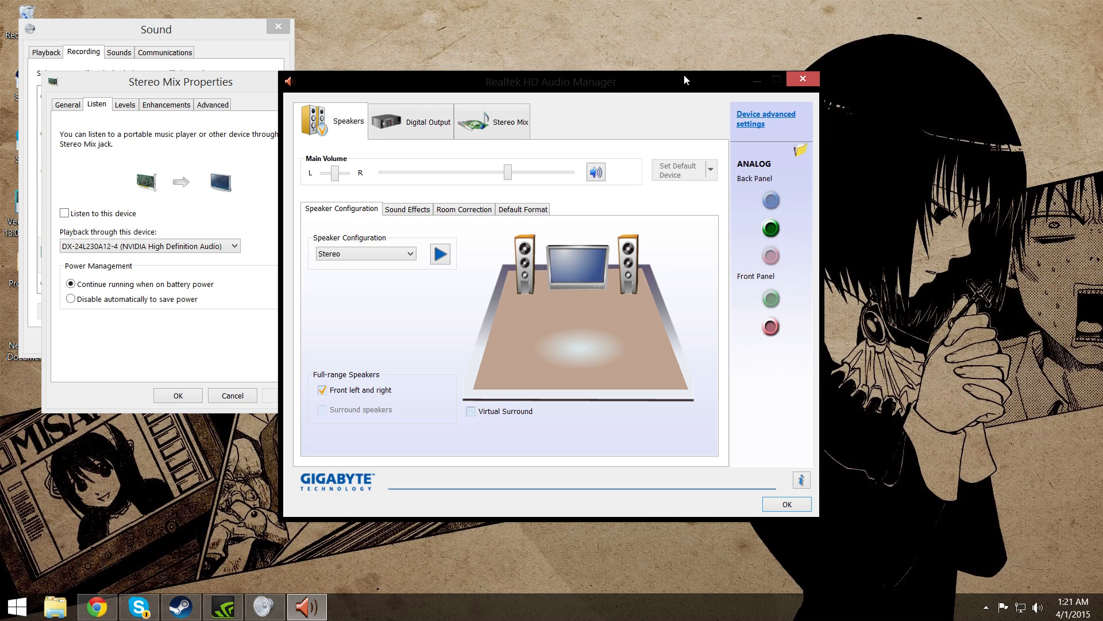
mouse_move(687, 66)
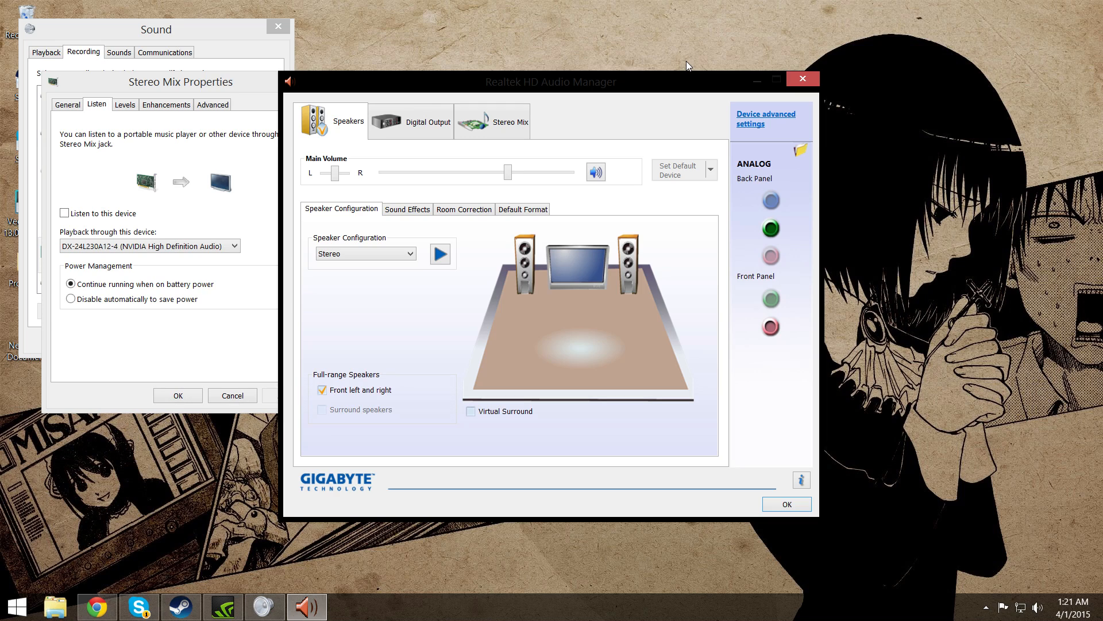
mouse_move(640, 58)
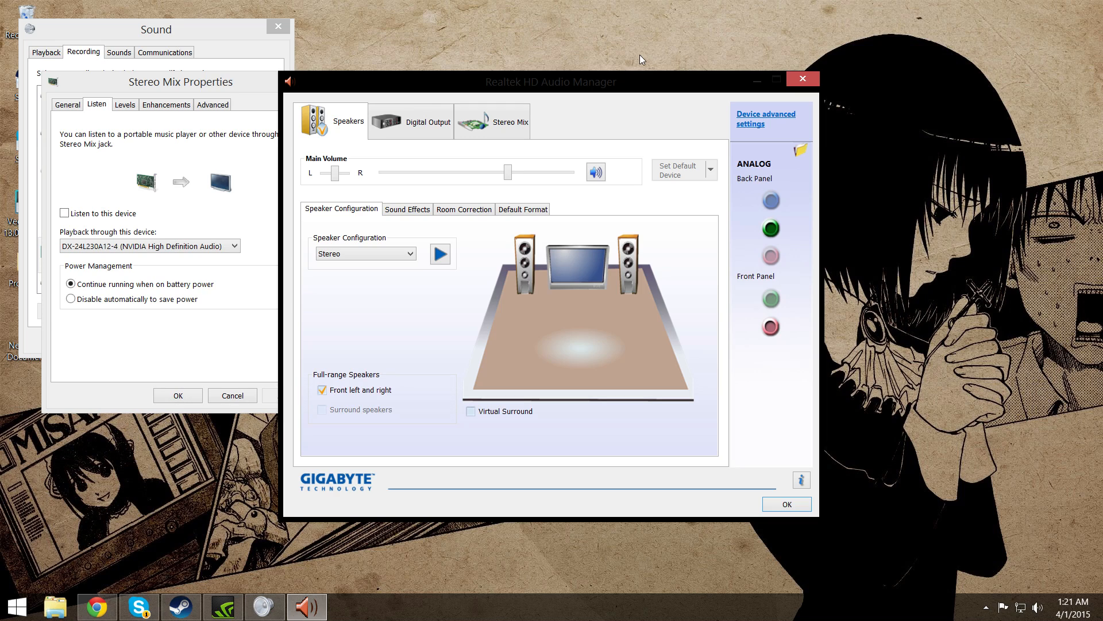
mouse_move(790, 292)
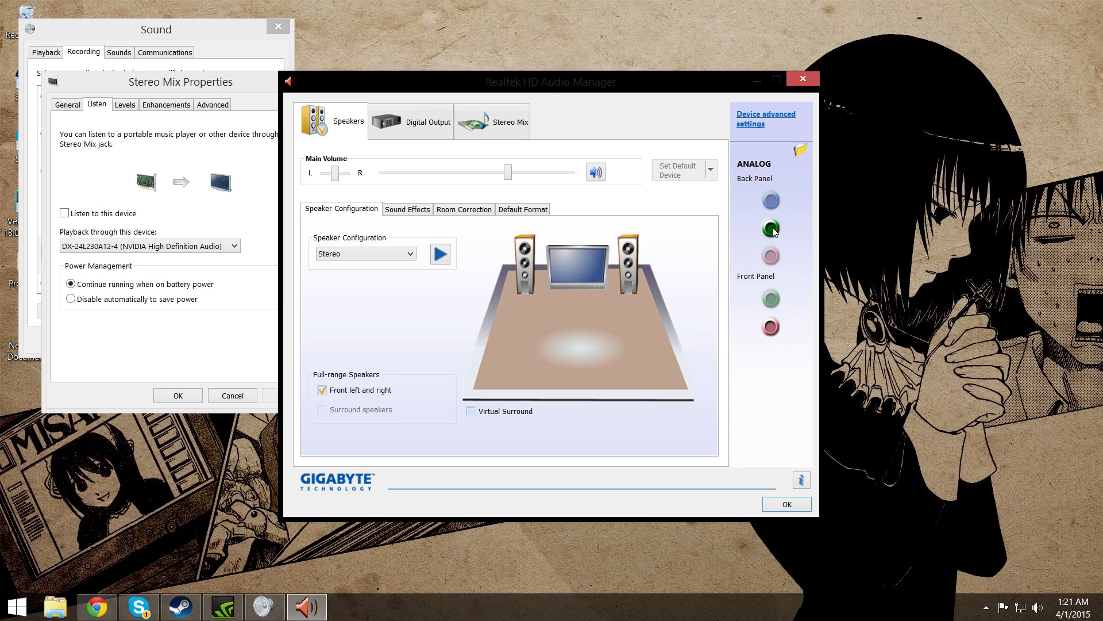
mouse_move(773, 231)
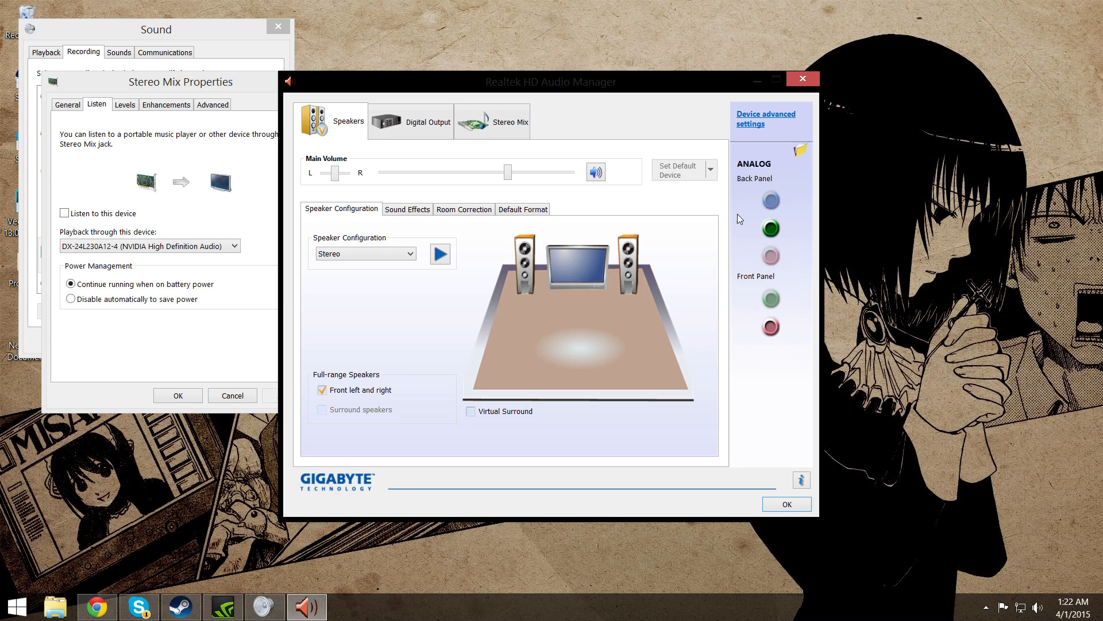
mouse_move(776, 336)
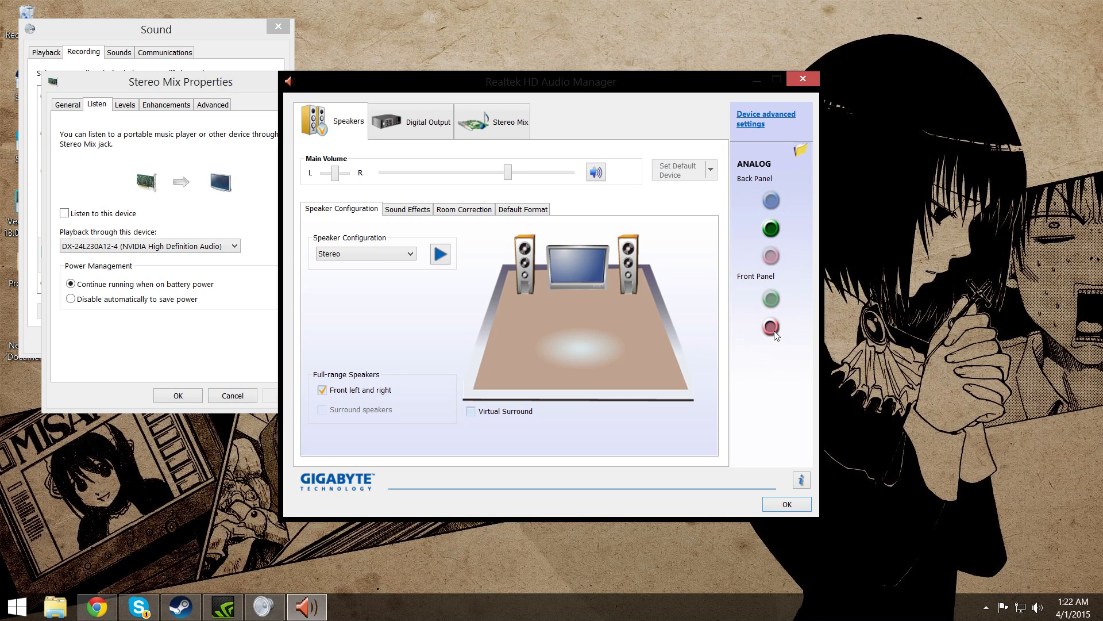
mouse_move(771, 327)
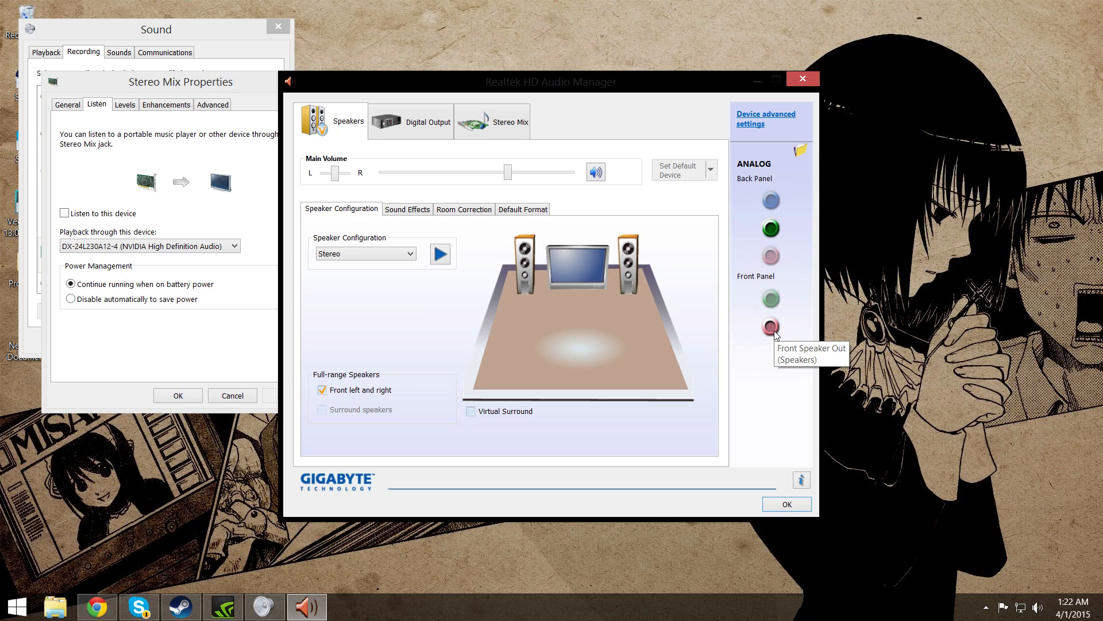
mouse_move(775, 337)
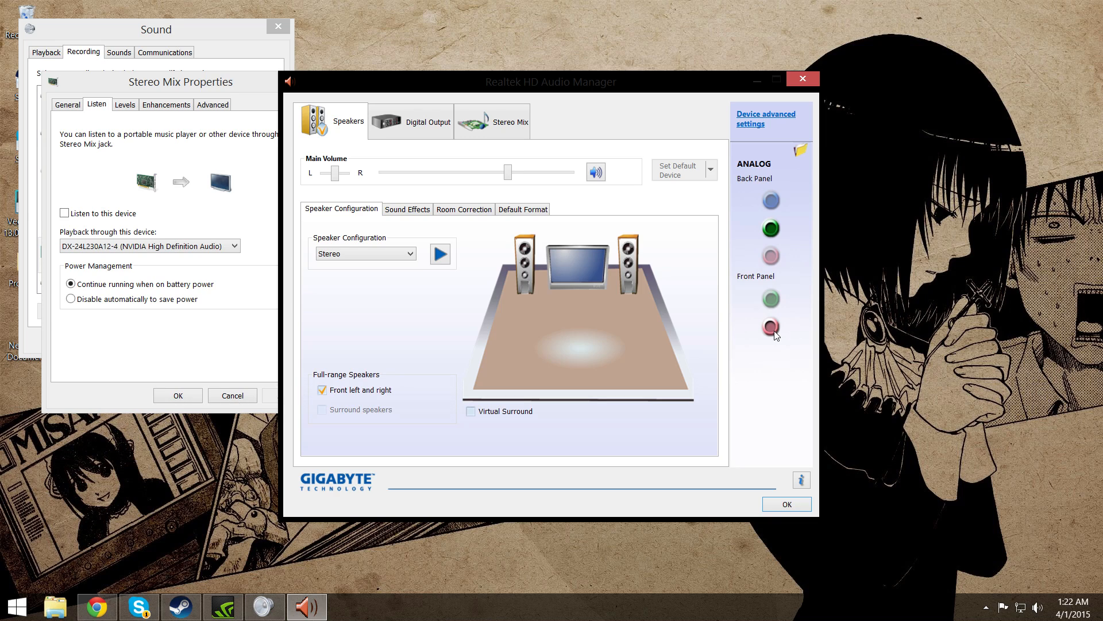
mouse_move(772, 234)
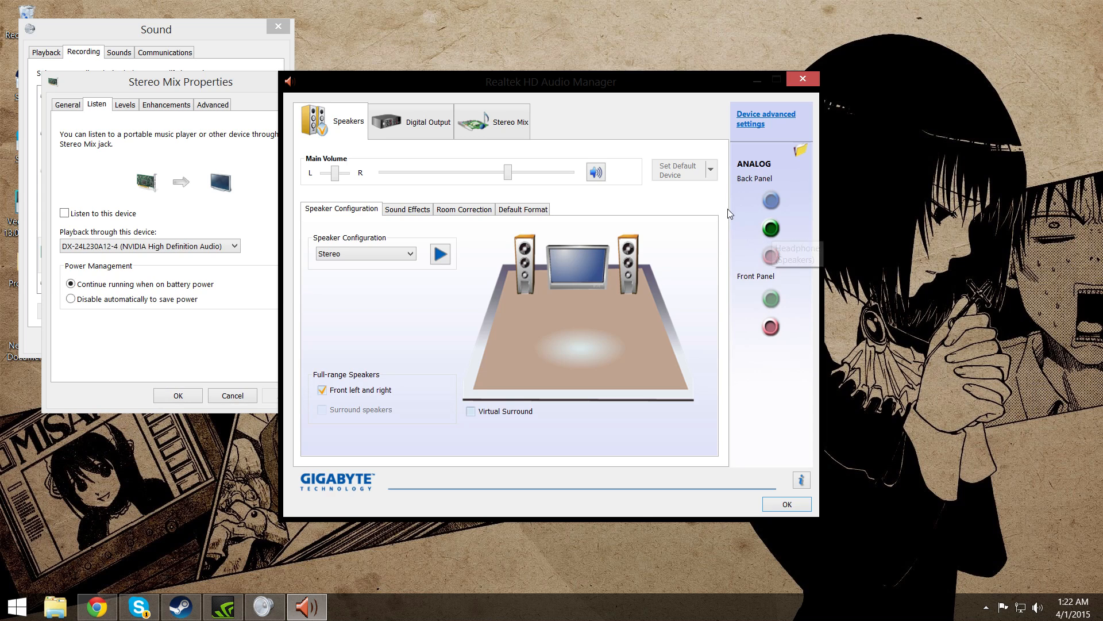
Confirm 'Mute the rear output device' and 'Tie up same type of input jacks' in Device advanced settings
click(766, 119)
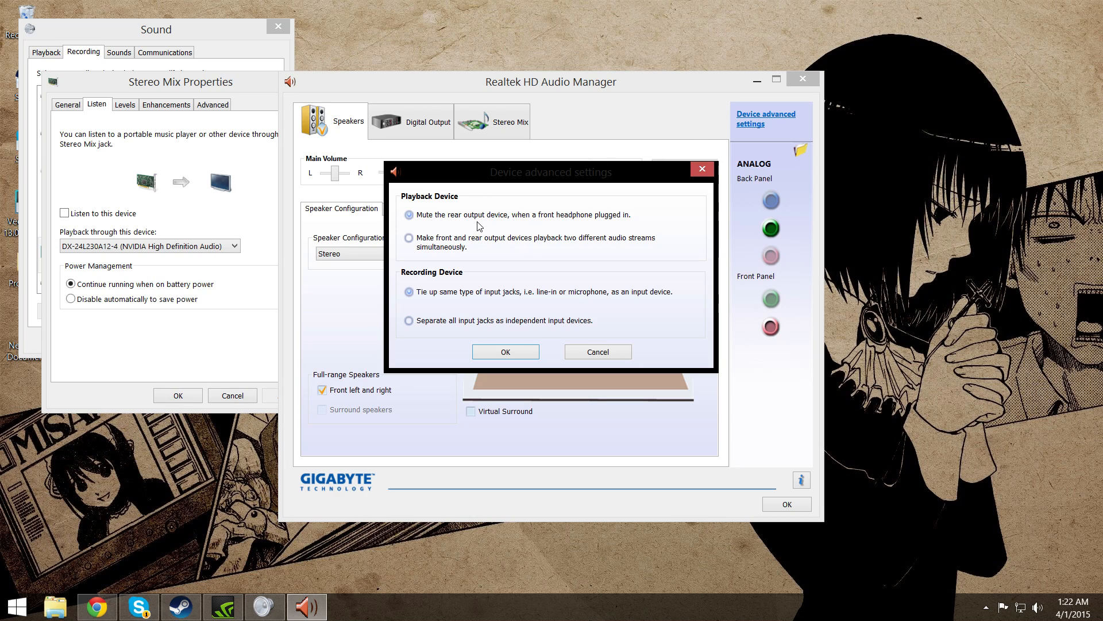
mouse_move(636, 222)
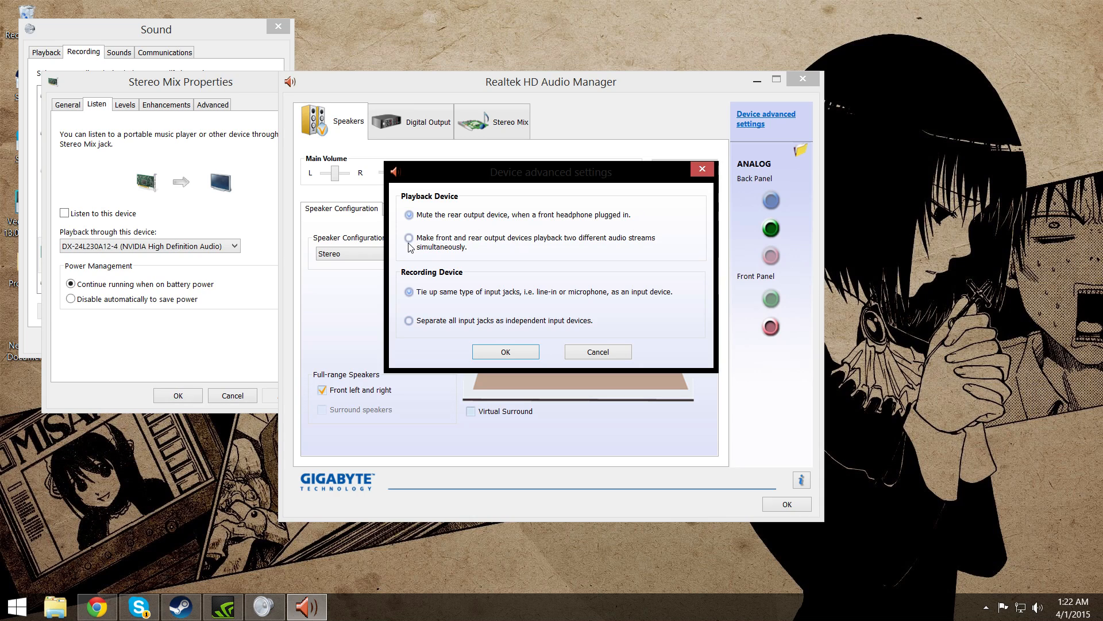
mouse_move(529, 342)
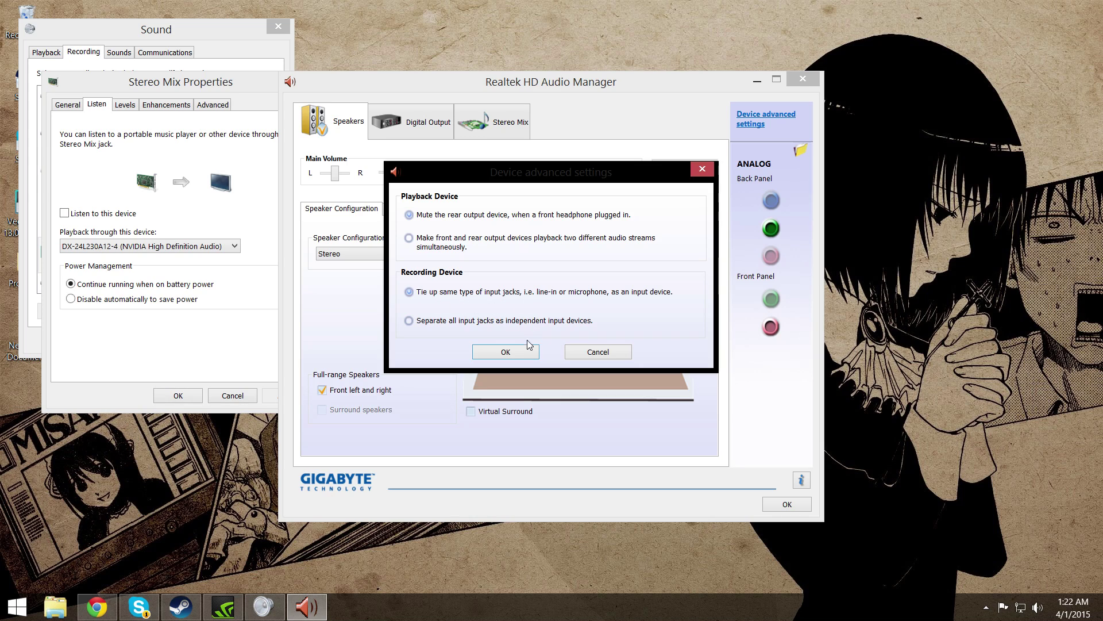
click(506, 352)
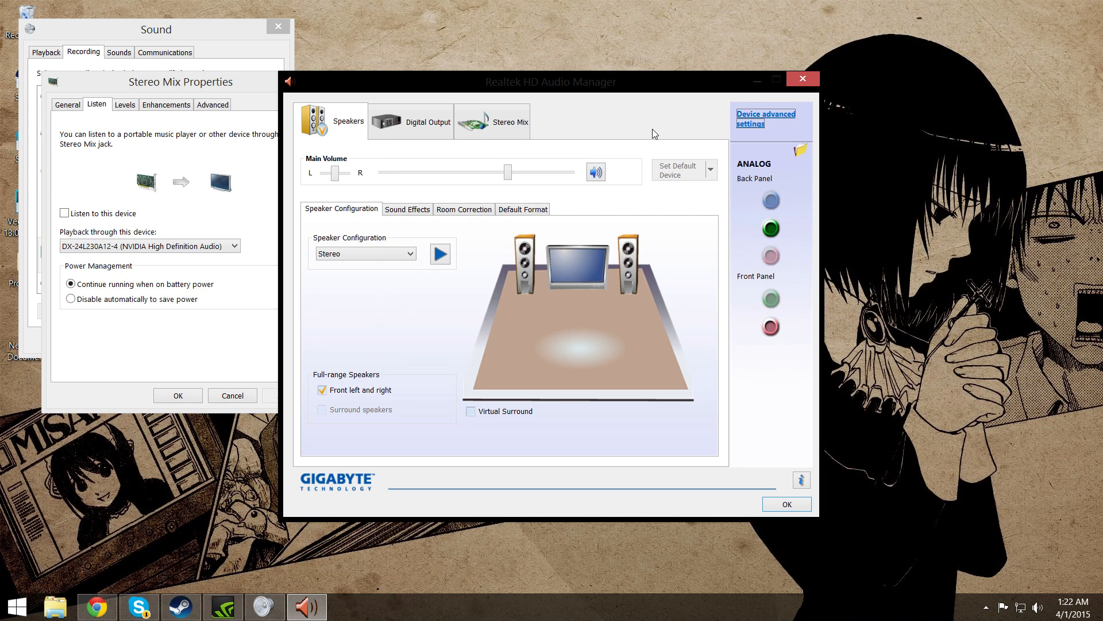